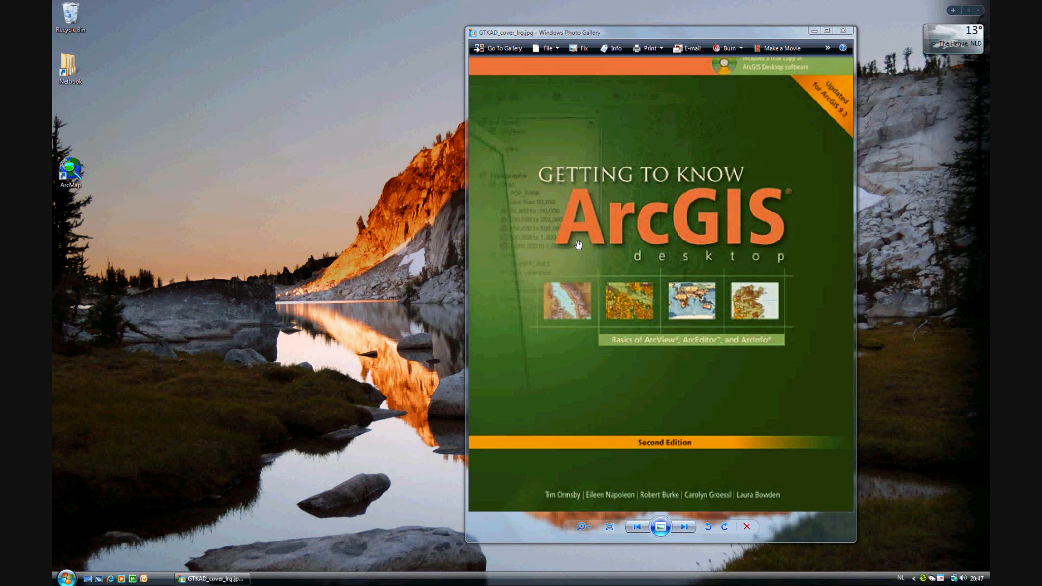
mouse_move(746, 239)
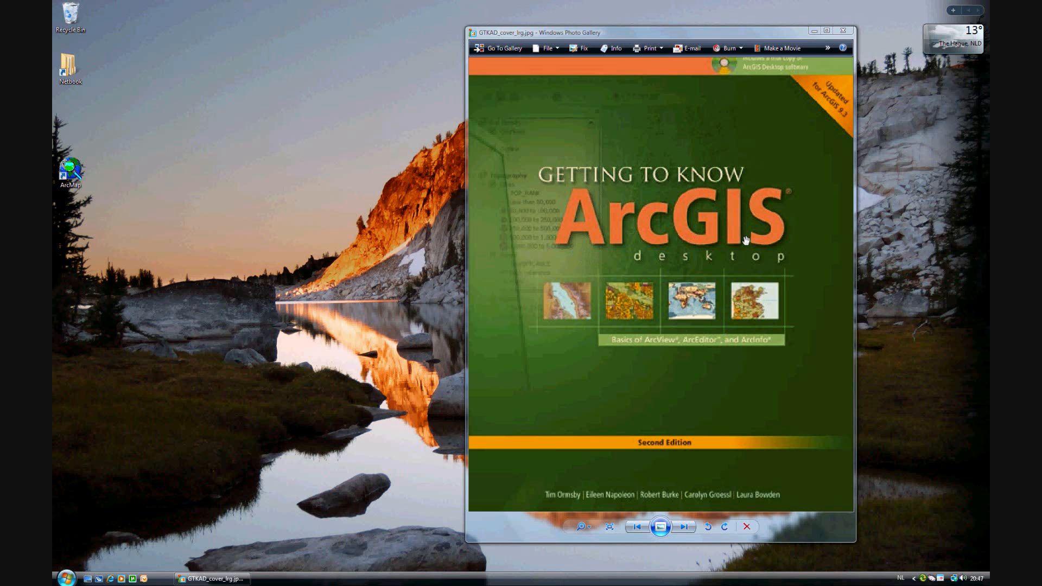
mouse_move(844, 90)
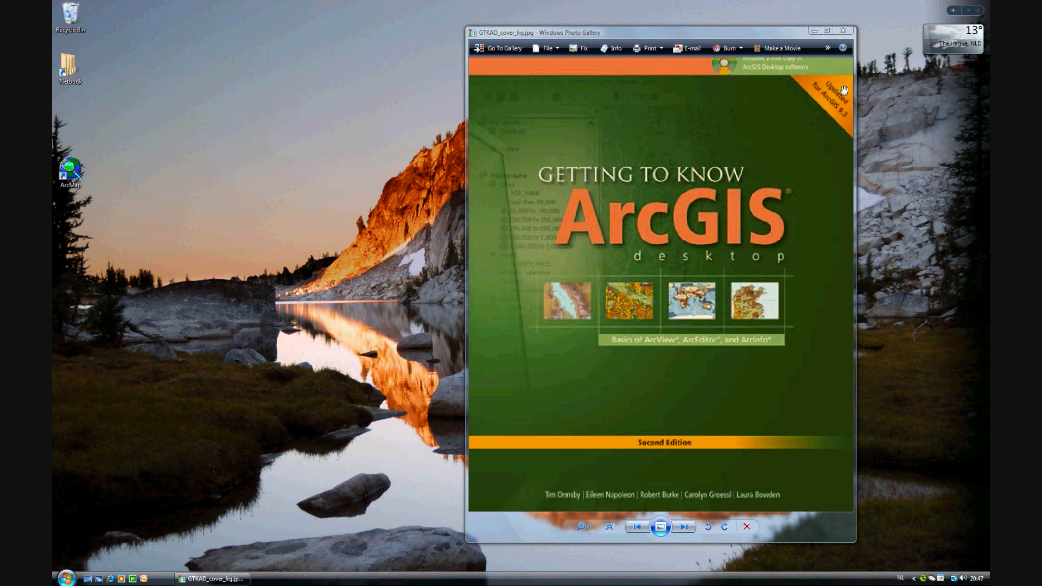
Dismiss the Windows Photo Gallery window showing the book cover, revealing the desktop.
click(815, 31)
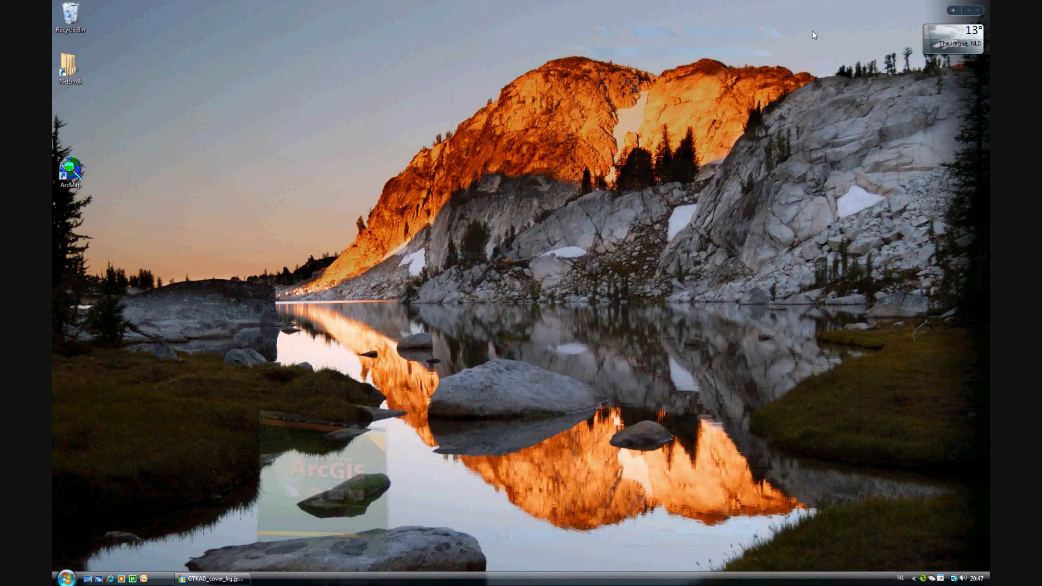
Start ArcMap from an existing map and load ex12c.mxd from Chapter12.
double_click(69, 169)
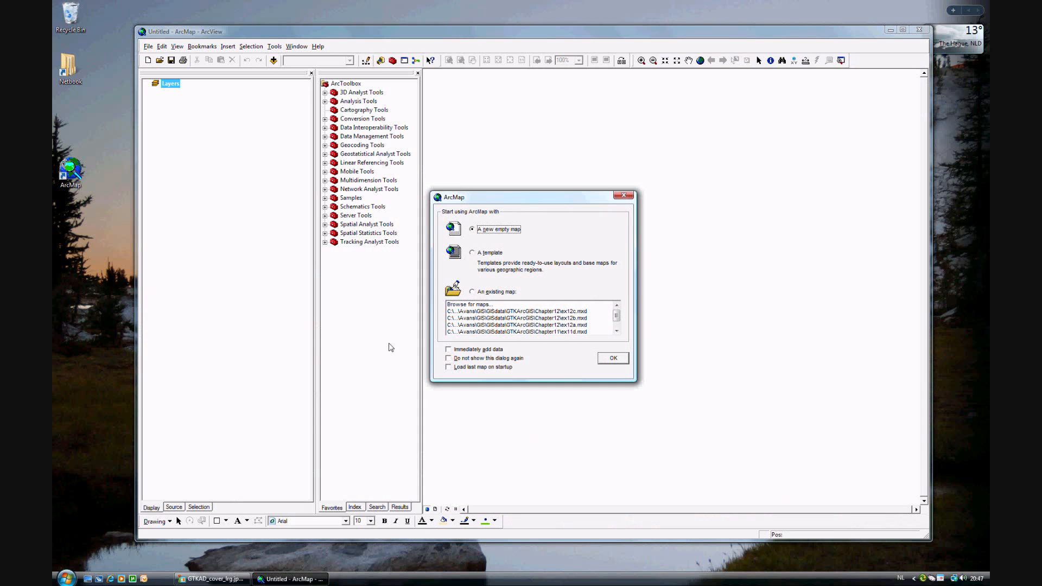
click(472, 291)
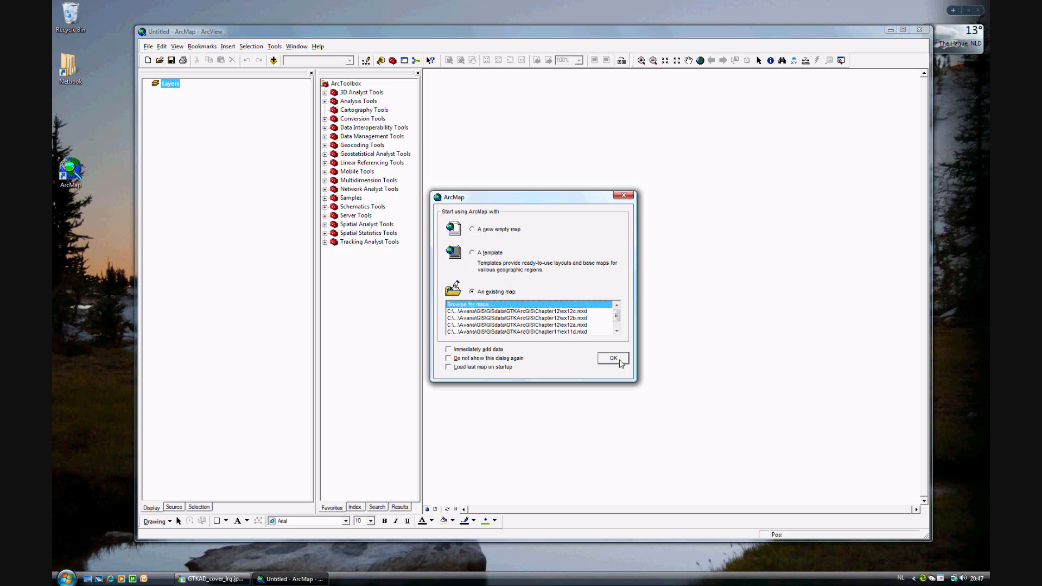
click(531, 304)
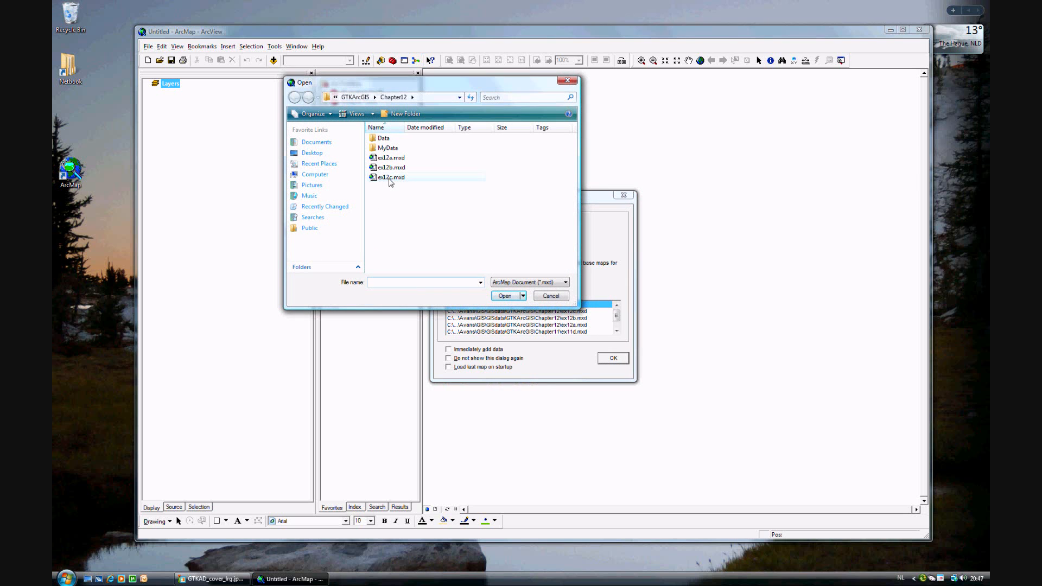
click(392, 177)
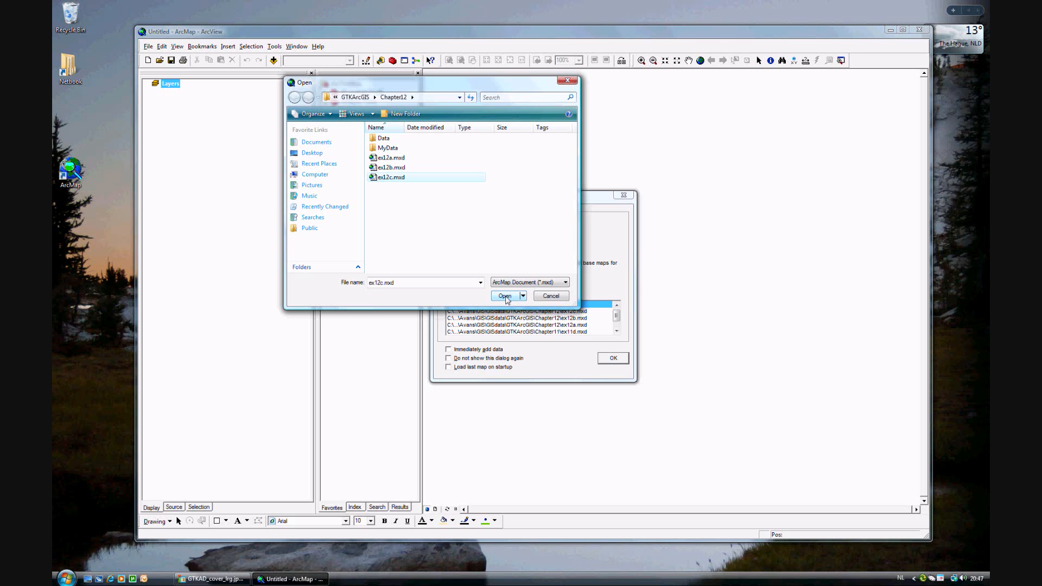
click(505, 295)
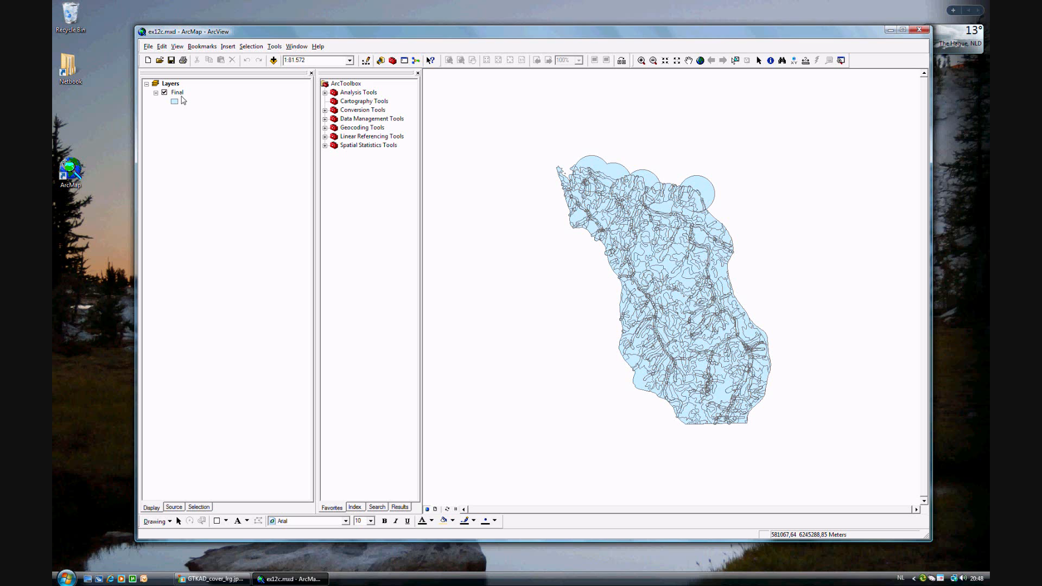
Reach the Final layer's Definition Query settings and its Query Builder.
double_click(177, 91)
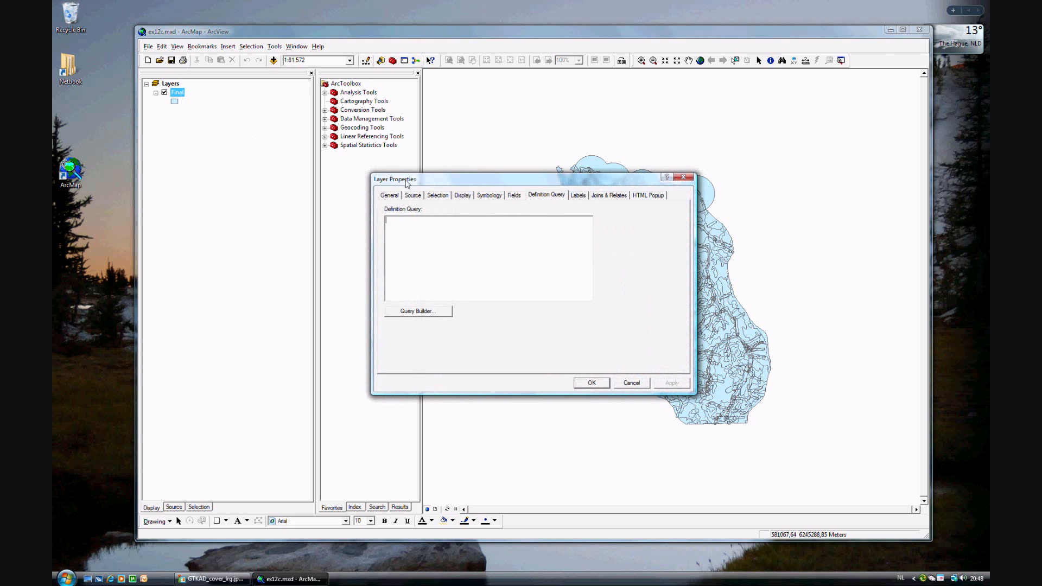
click(514, 194)
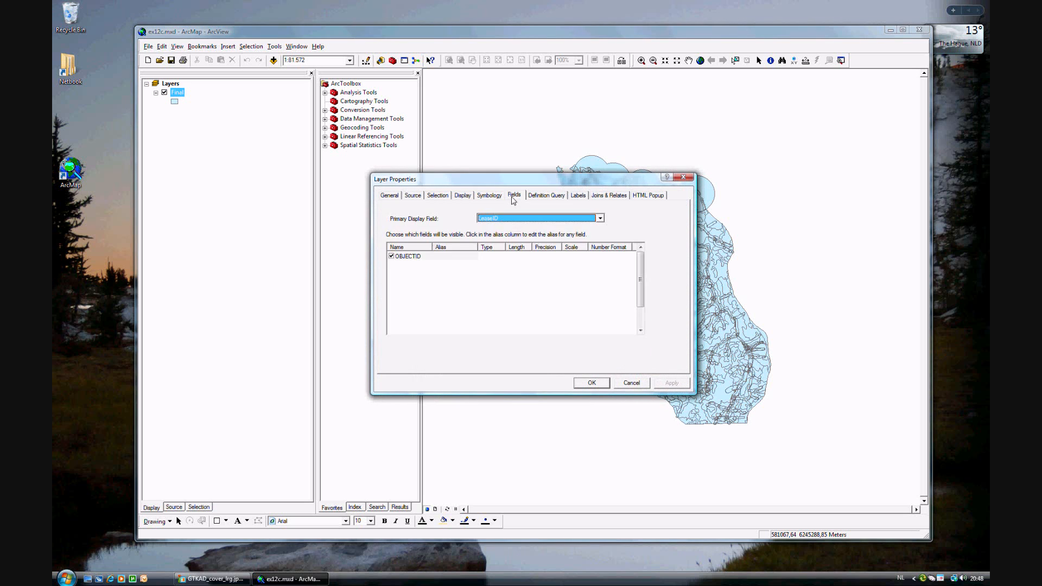
click(545, 194)
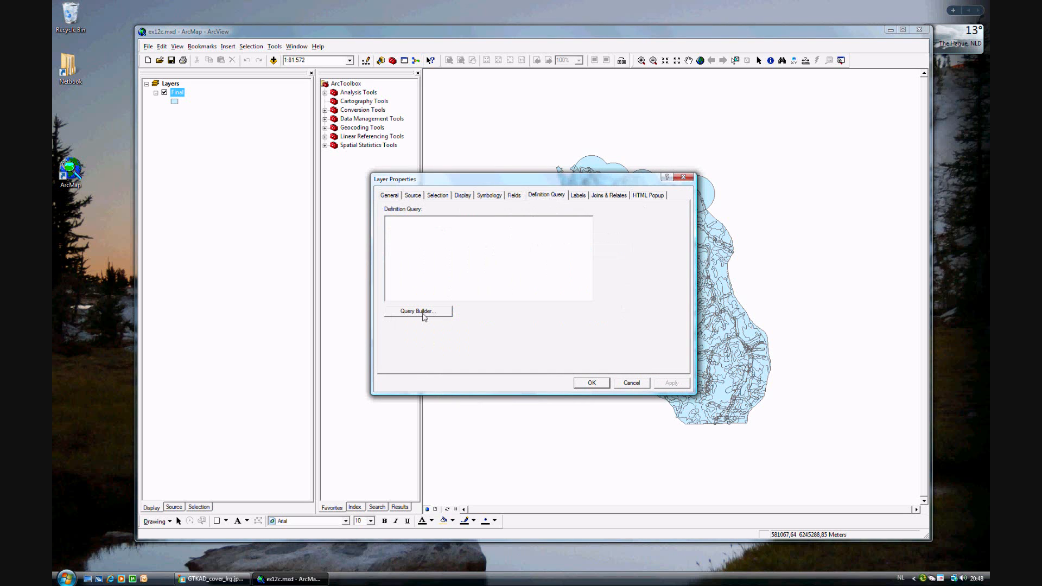
click(416, 311)
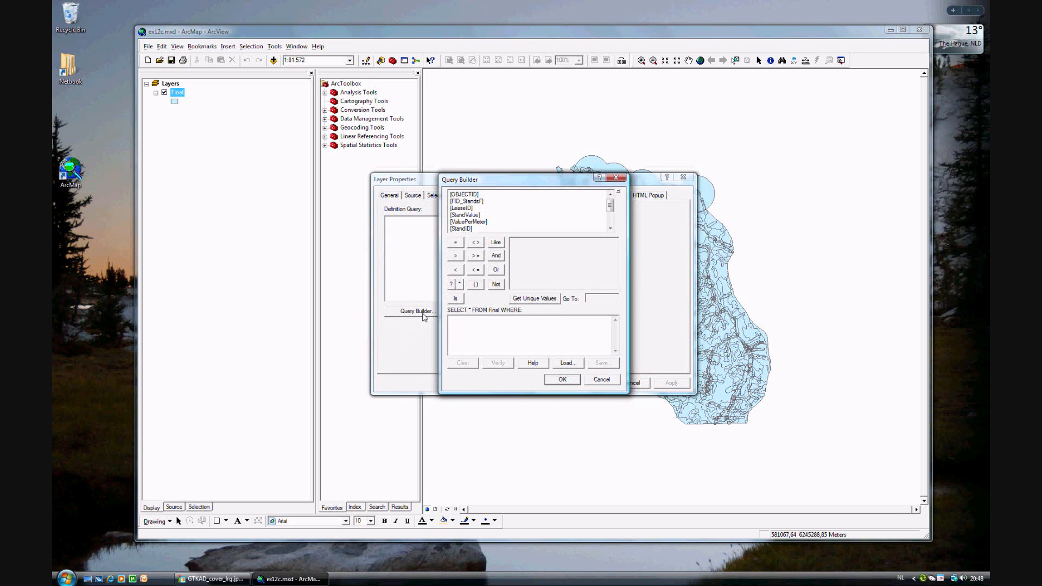
mouse_move(646, 304)
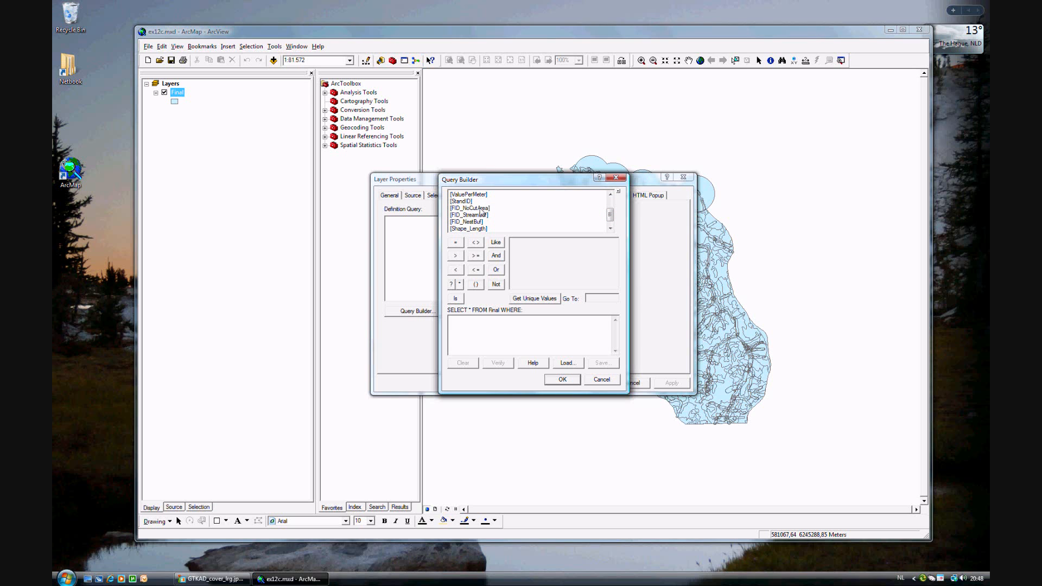
Build and accept the expression [FID_NoCutArea] = -1 using the field's unique values.
double_click(469, 208)
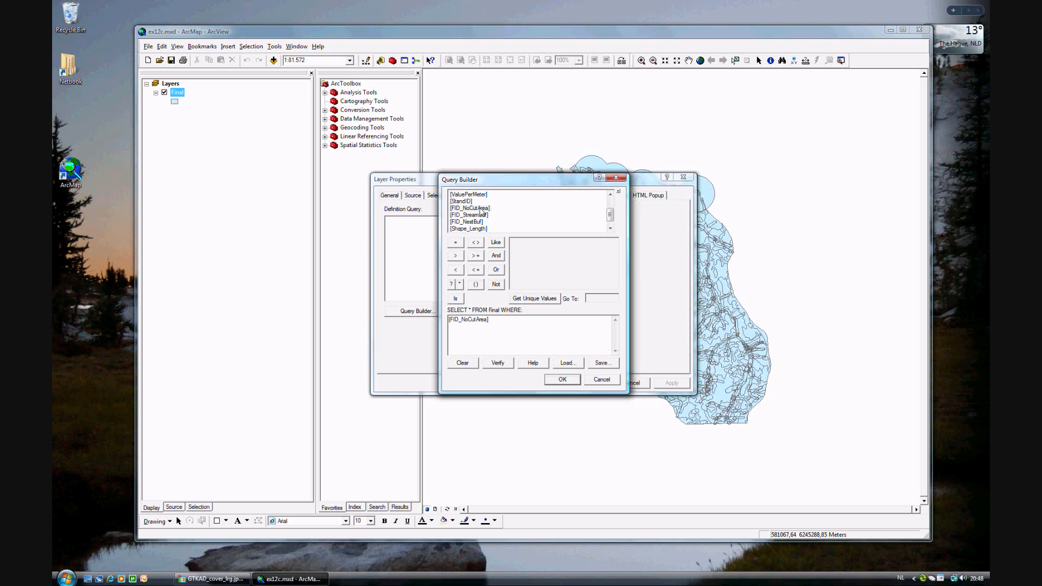
click(454, 242)
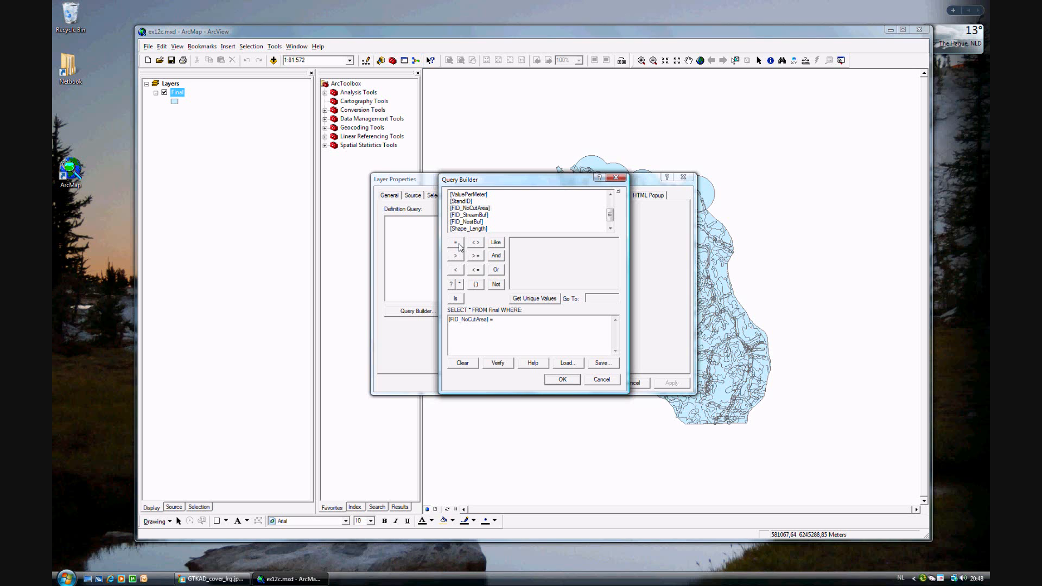
click(534, 298)
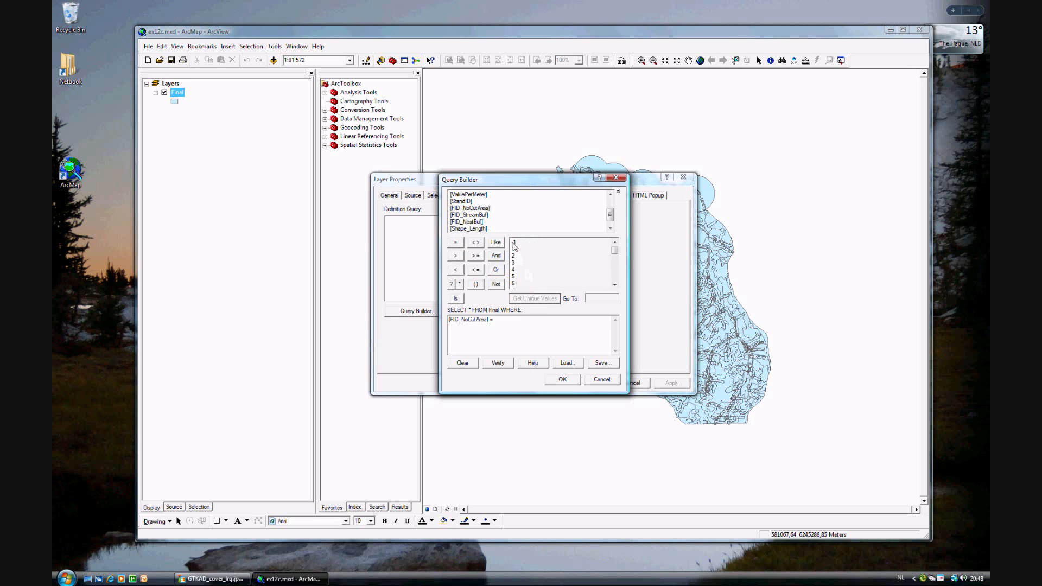
click(513, 242)
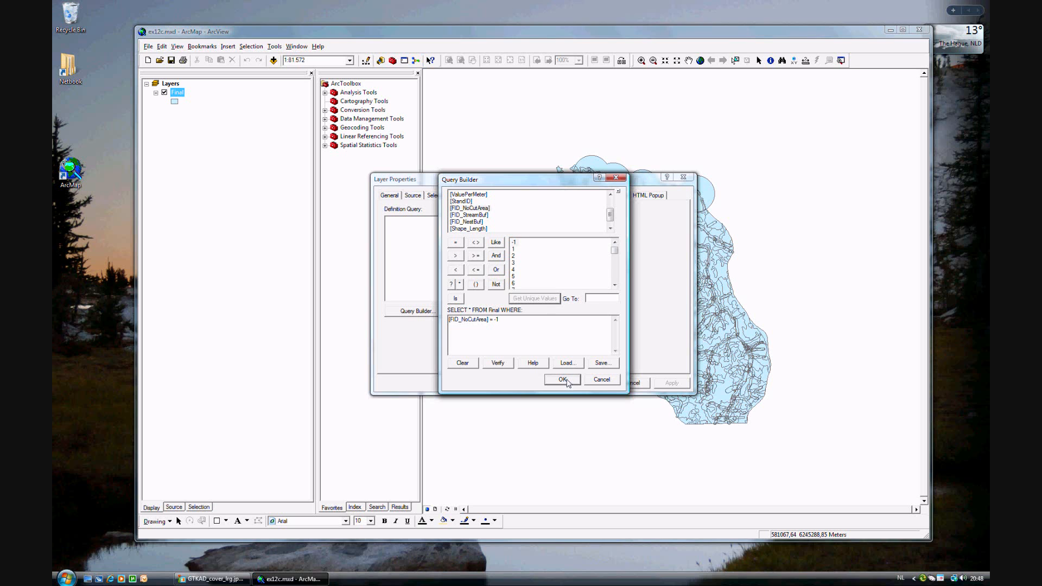
click(561, 379)
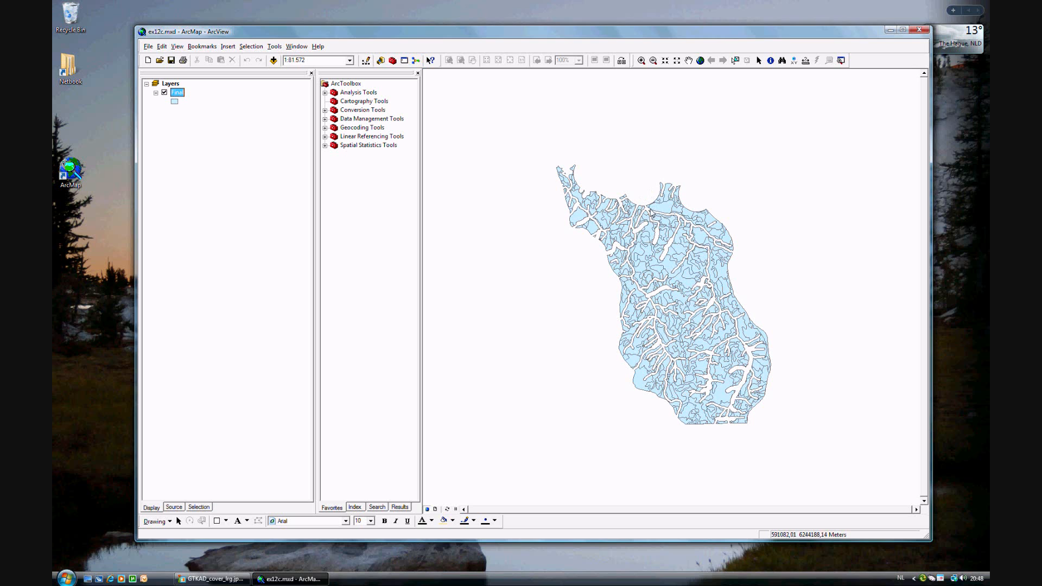
mouse_move(625, 189)
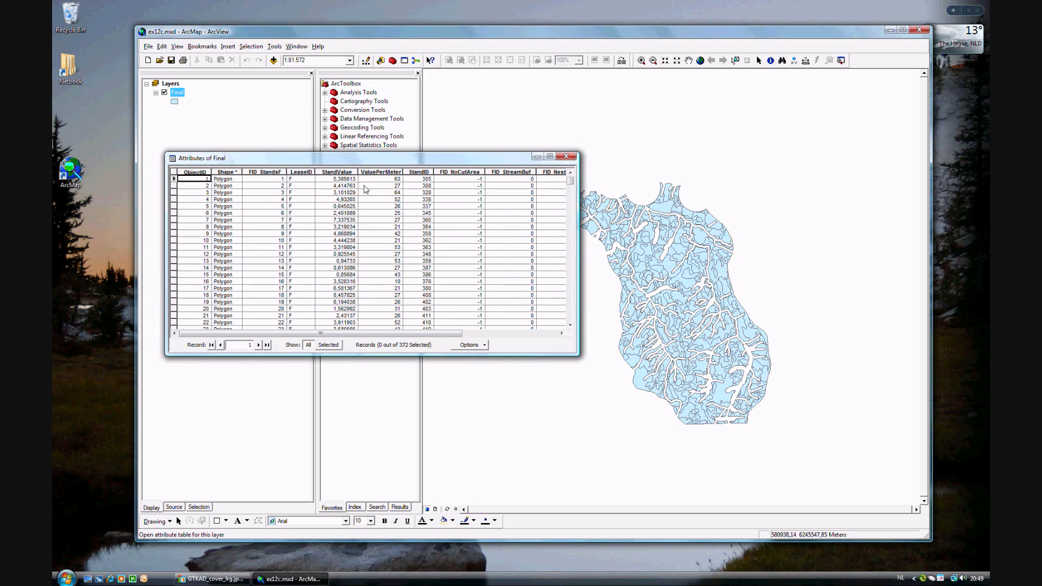
mouse_move(341, 292)
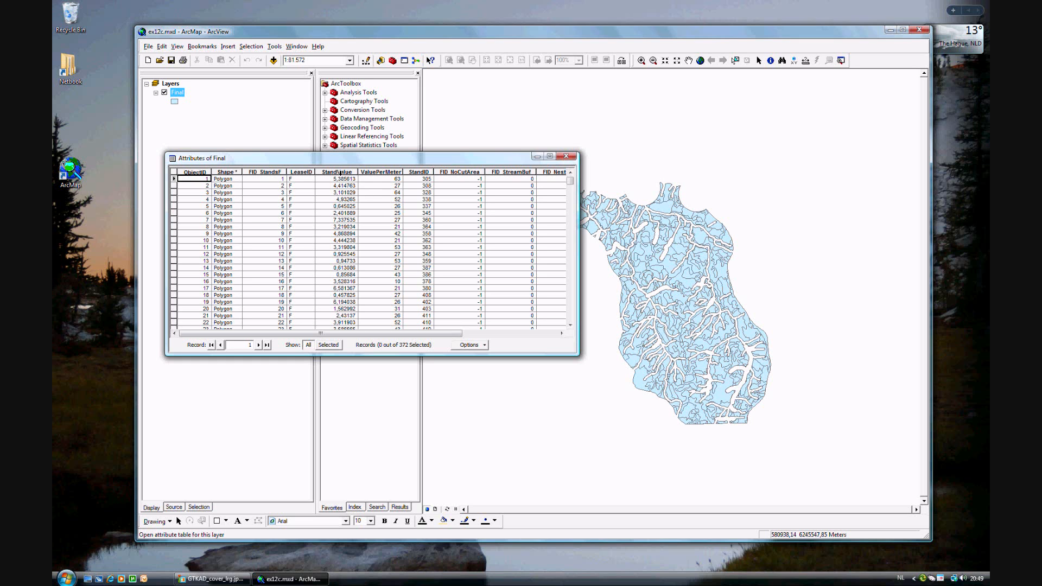
Calculate StandValue as [Shape_Area] * [ValuePerMeter] / 1000000 for all 372 records.
right_click(336, 171)
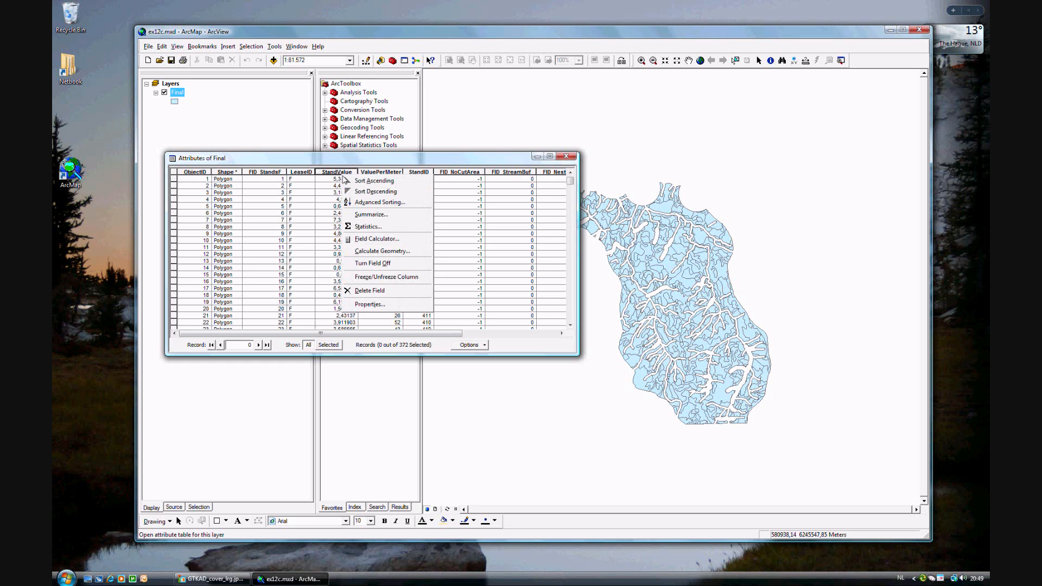
click(377, 239)
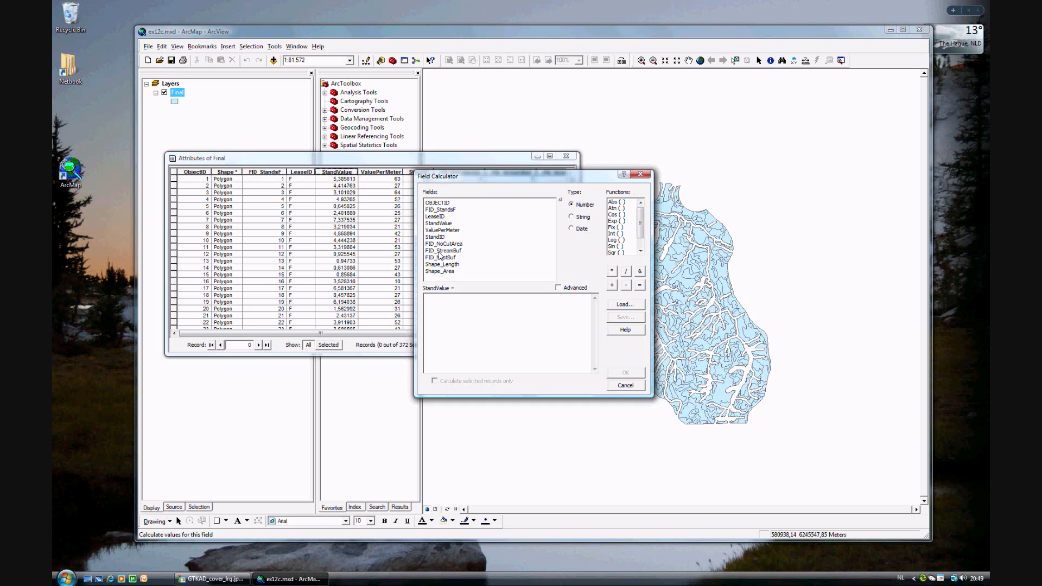
mouse_move(463, 254)
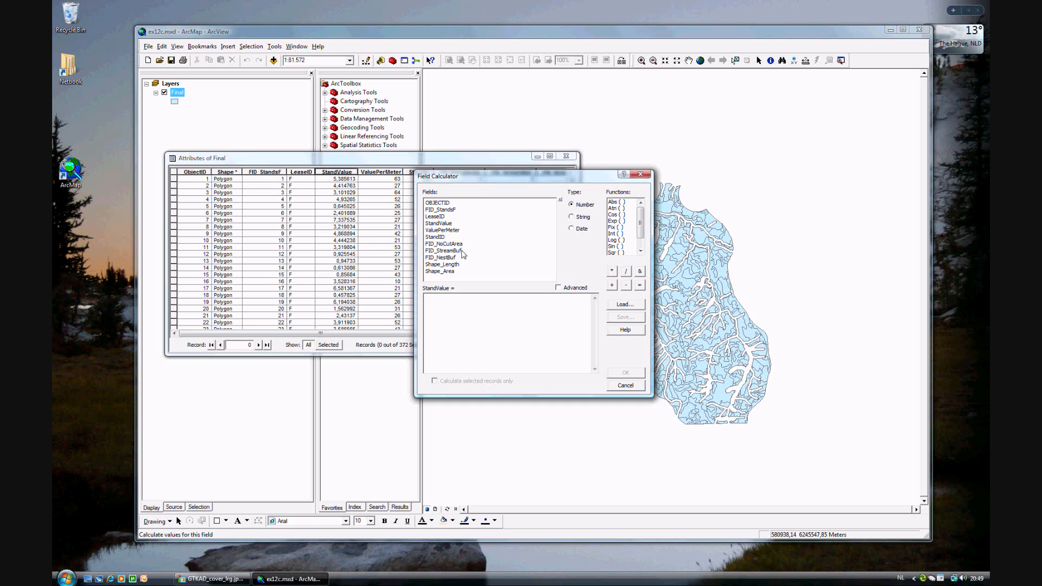
click(440, 271)
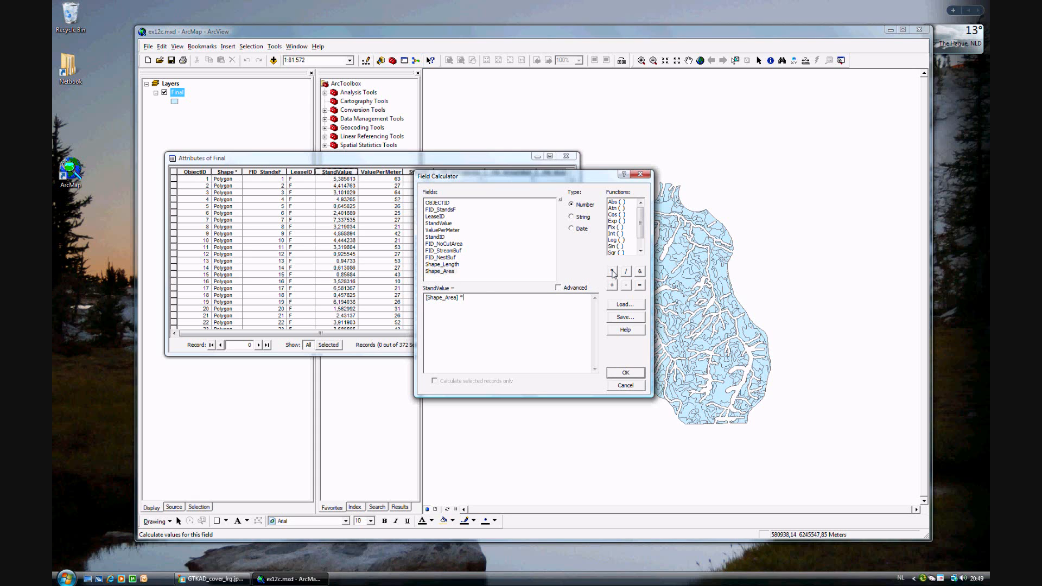
mouse_move(580, 273)
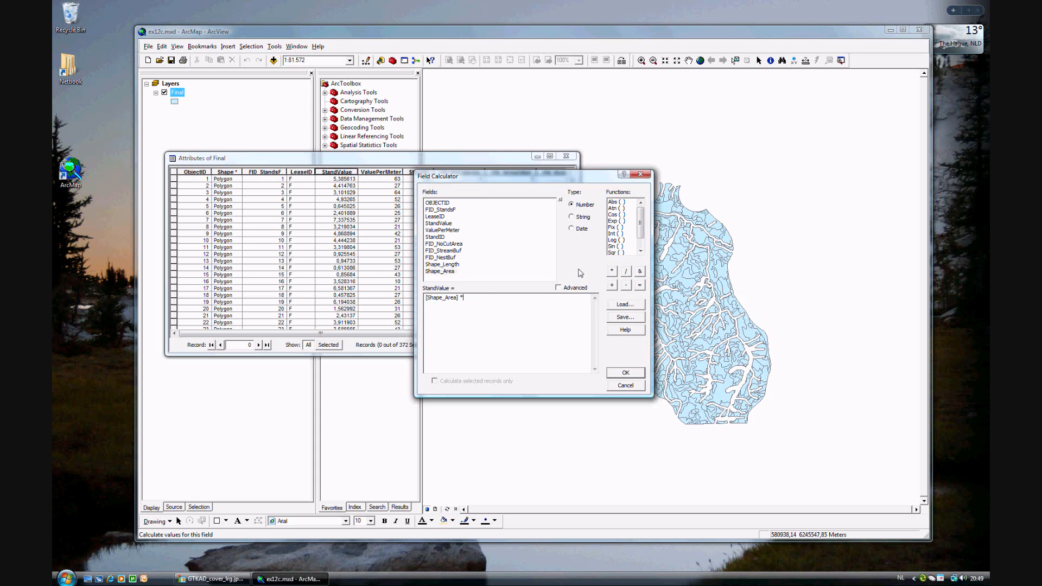
double_click(441, 230)
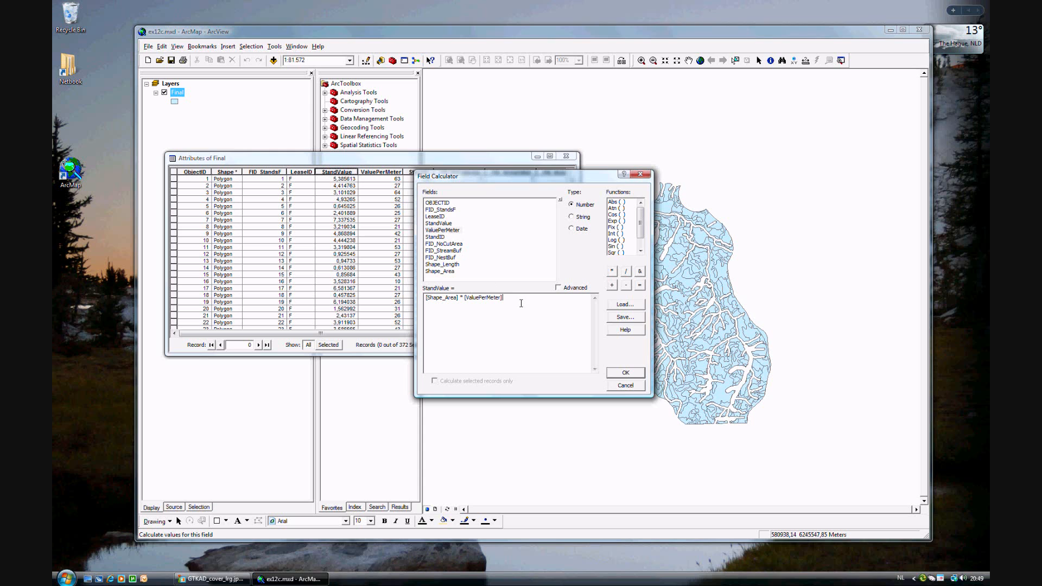
text(/ 1)
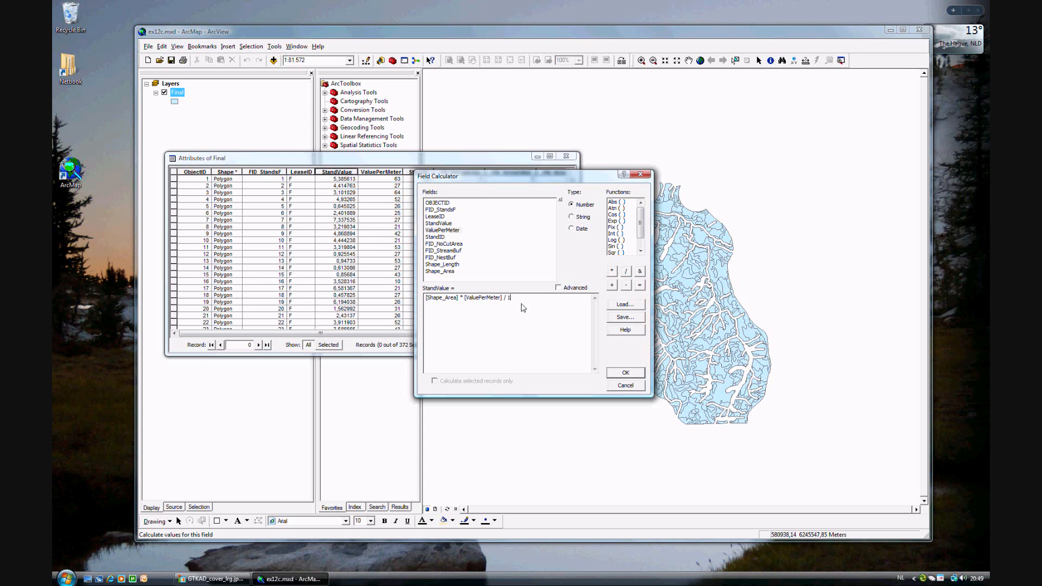
text(000000)
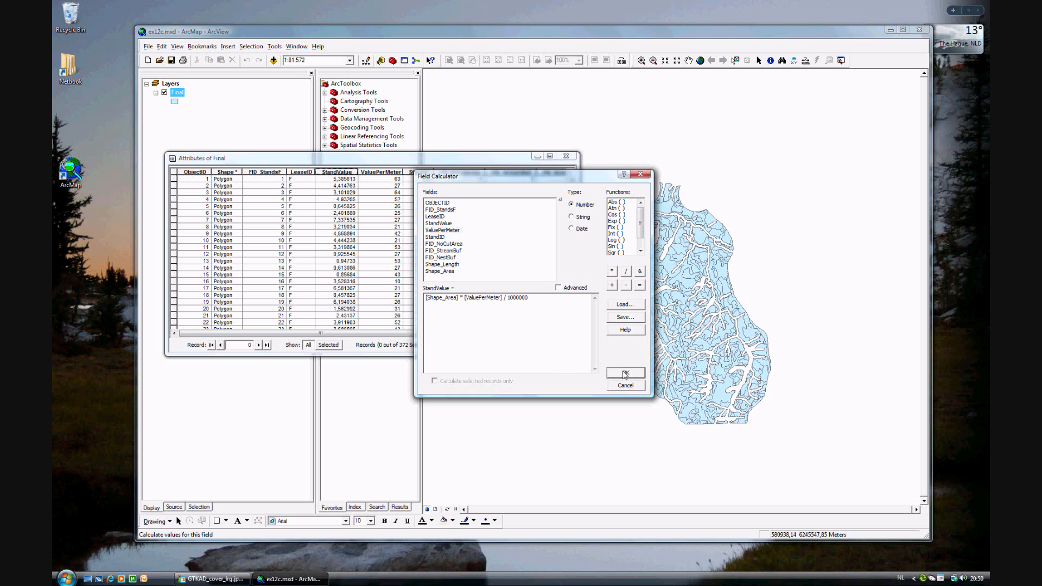
click(624, 372)
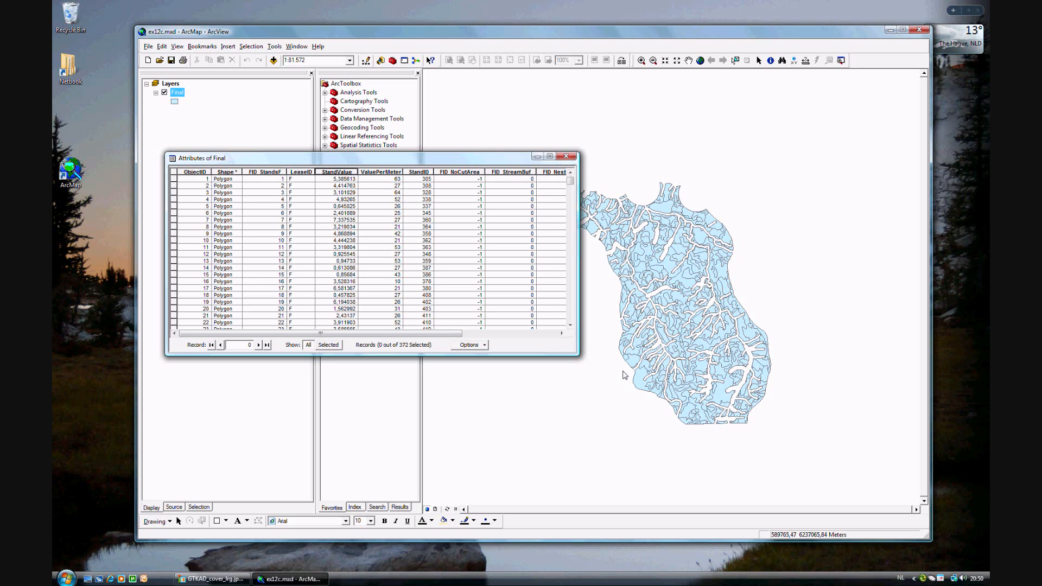
mouse_move(522, 339)
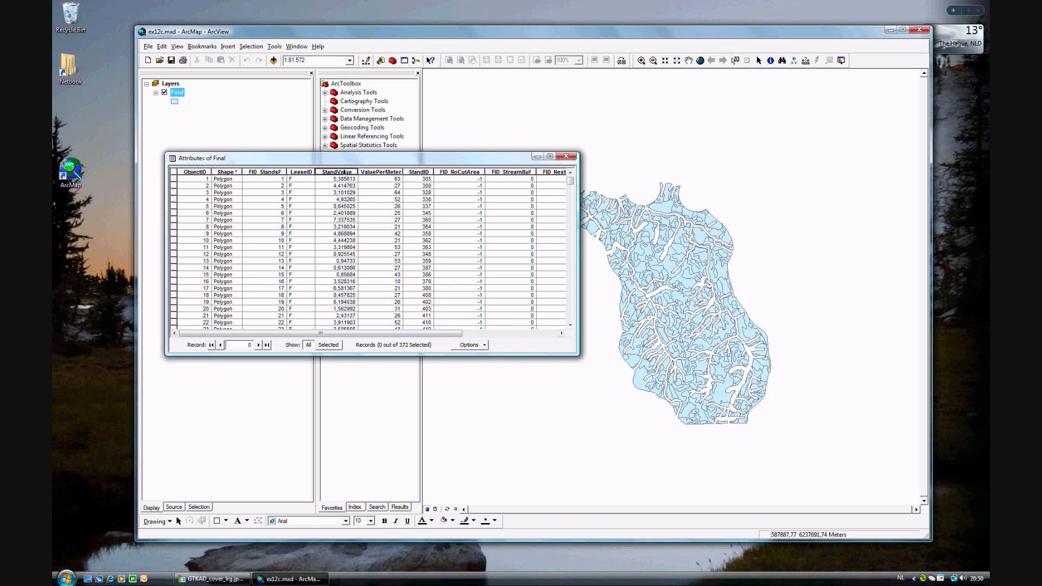
Display Statistics of Final for StandValue: min 0.013, max 11.11, mean 2.83, with histogram.
right_click(335, 171)
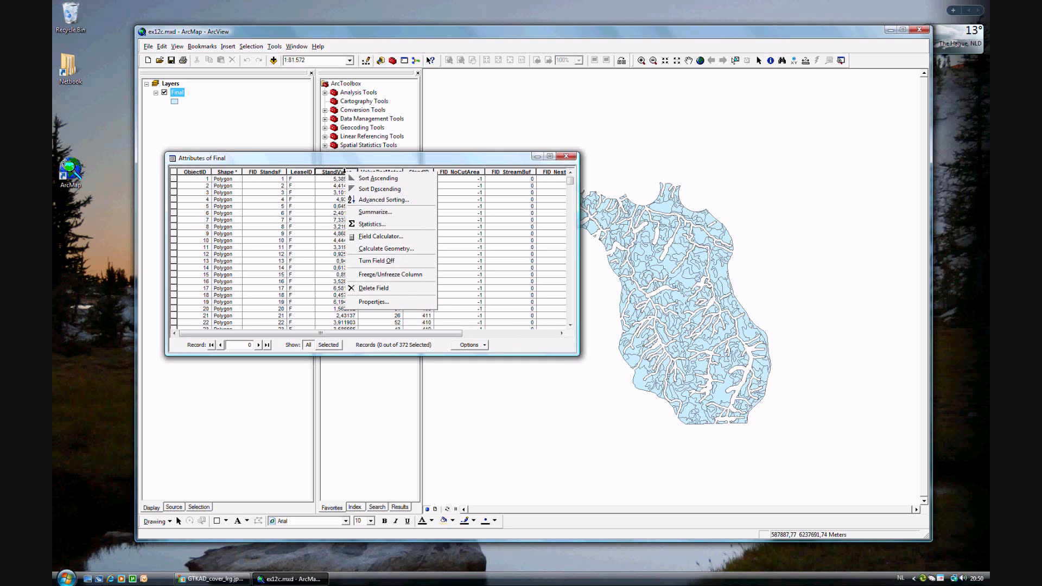
mouse_move(371, 223)
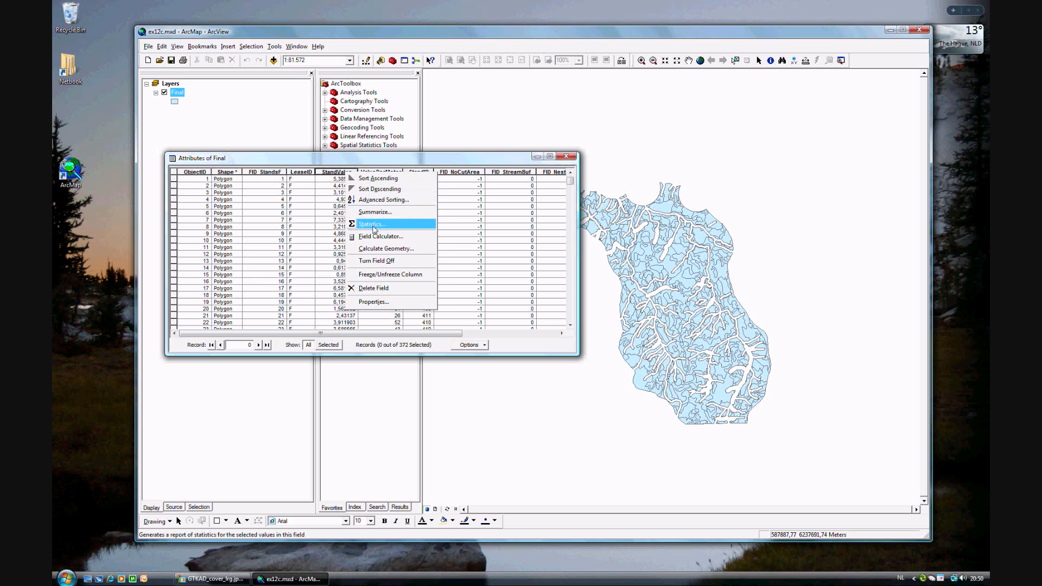
click(372, 223)
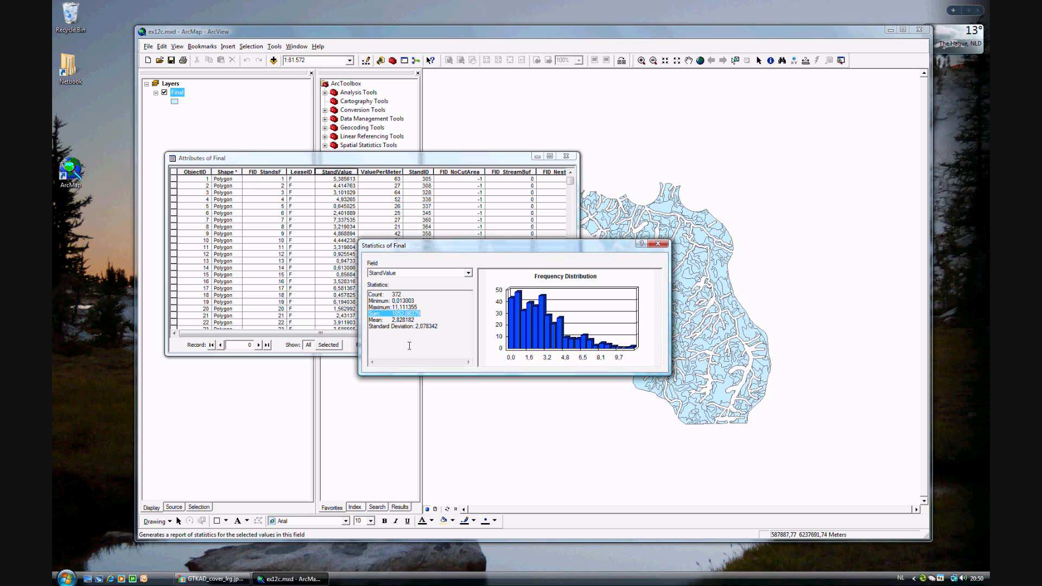
mouse_move(424, 340)
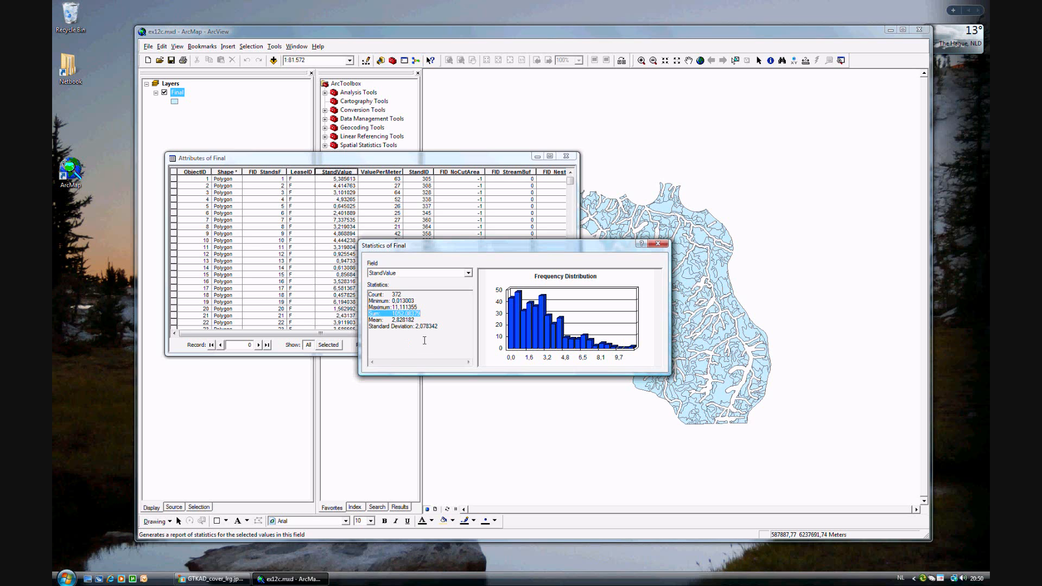